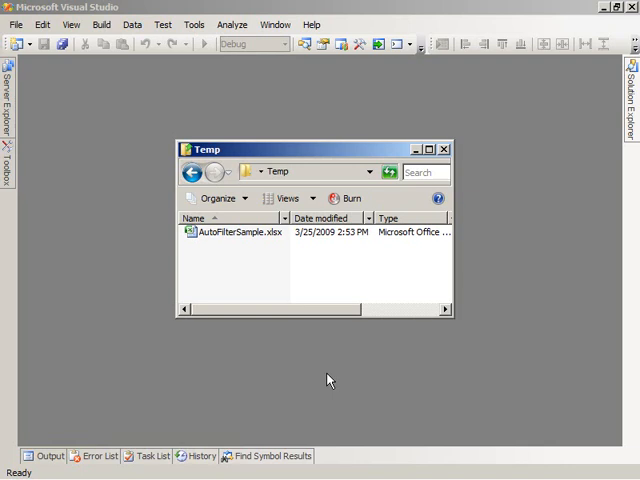
mouse_move(326, 380)
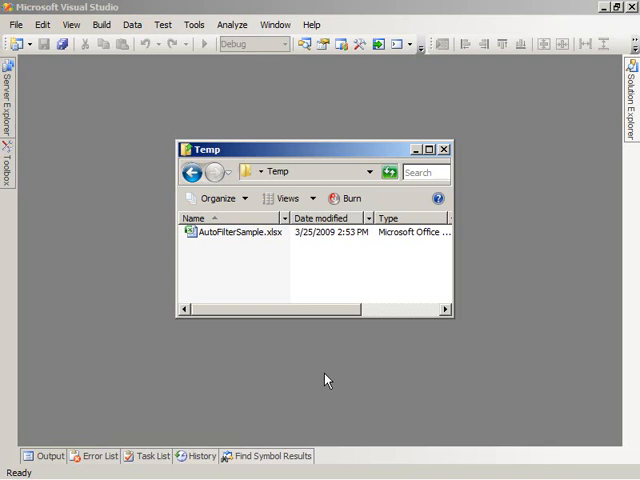
Select the AutoFilterSample.xlsx workbook in the Temp folder
click(234, 232)
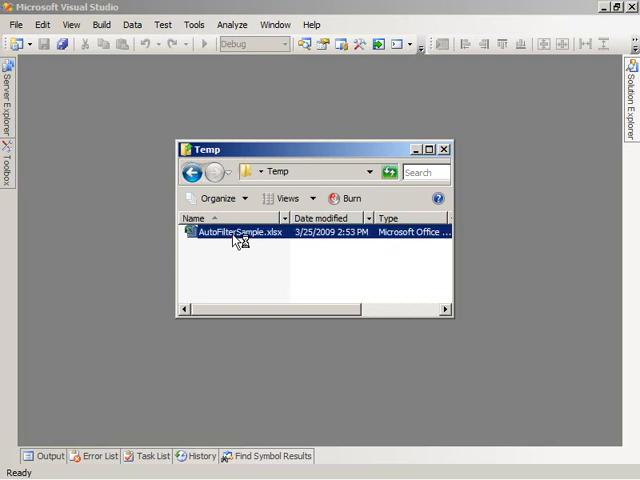
Open AutoFilterSample.xlsx in Excel to view the Quarterly Sales table
double_click(236, 232)
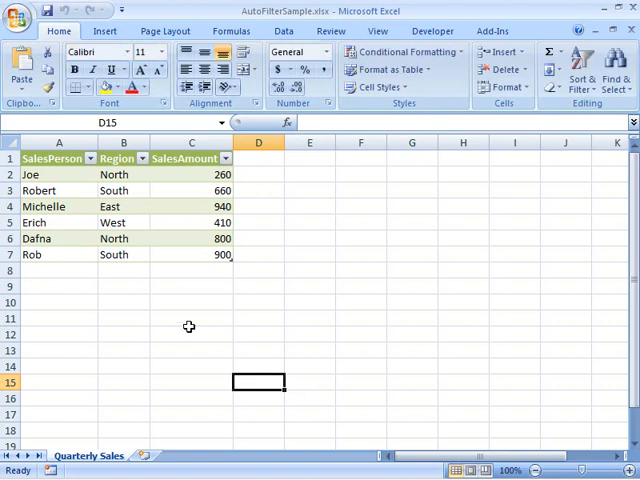
mouse_move(112, 458)
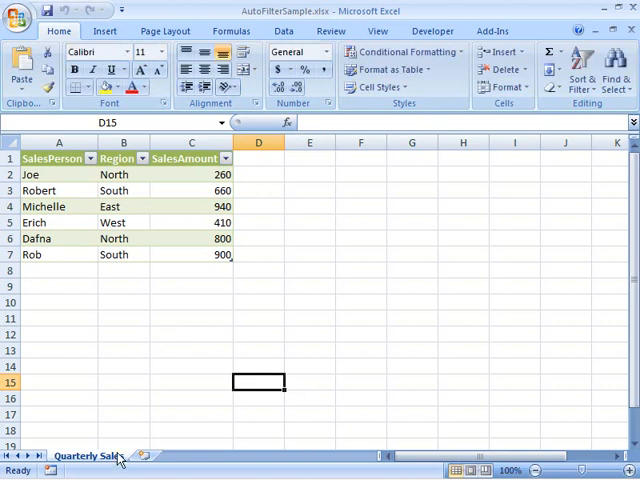
mouse_move(170, 348)
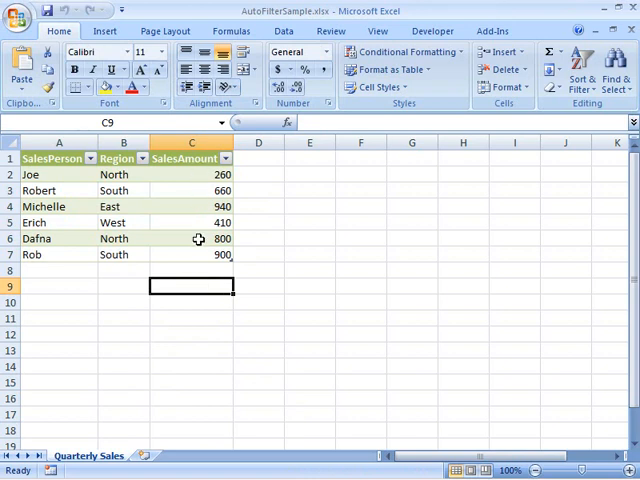
mouse_move(268, 300)
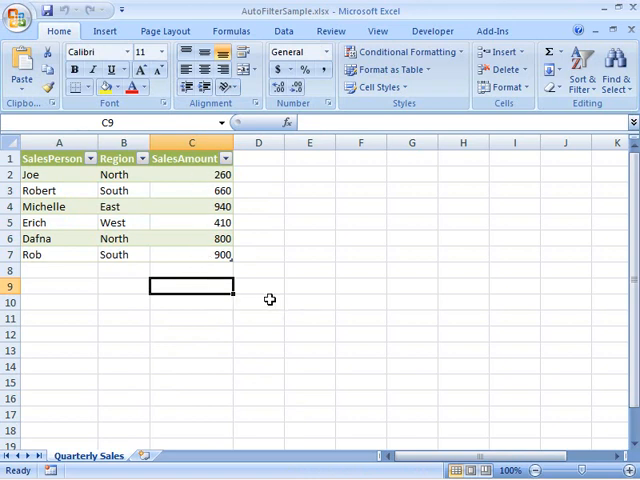
mouse_move(268, 236)
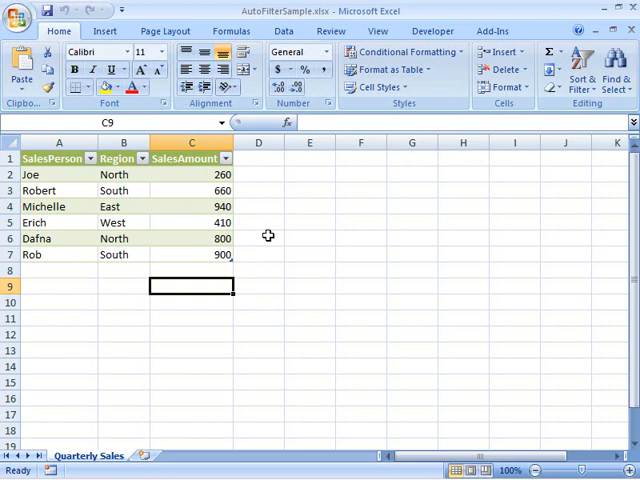
mouse_move(268, 192)
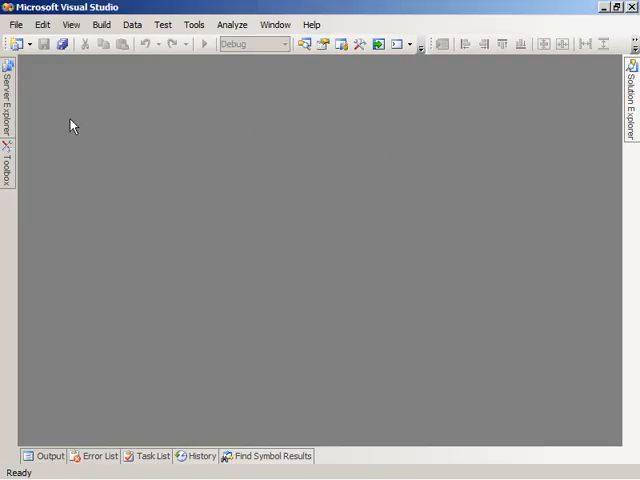
Create a new Visual C# Console Application project named ExcelAutoFilter
click(16, 24)
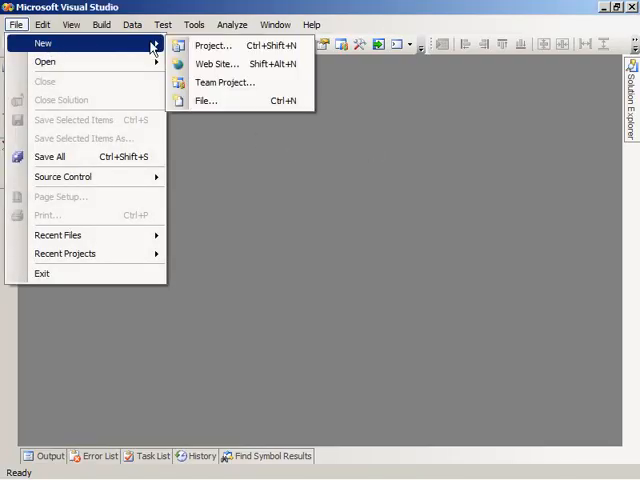
click(230, 44)
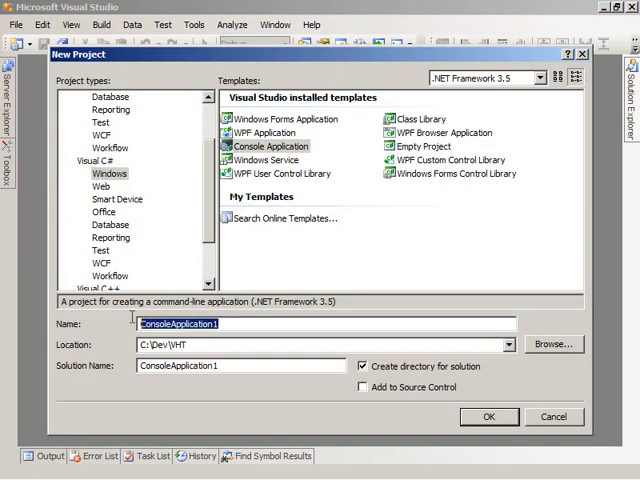
text(ExcelAutoFilter)
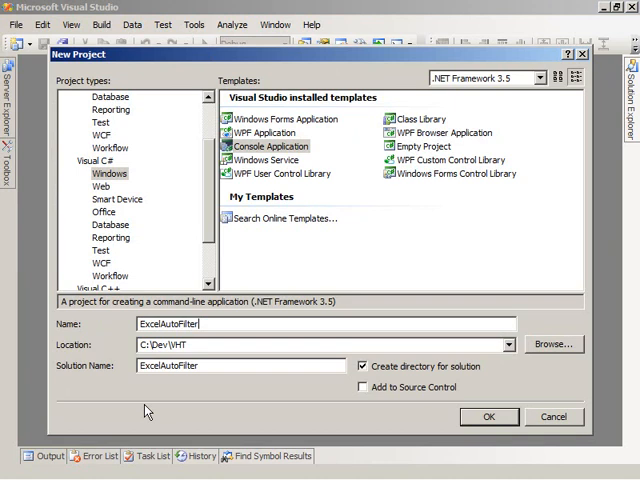
click(490, 416)
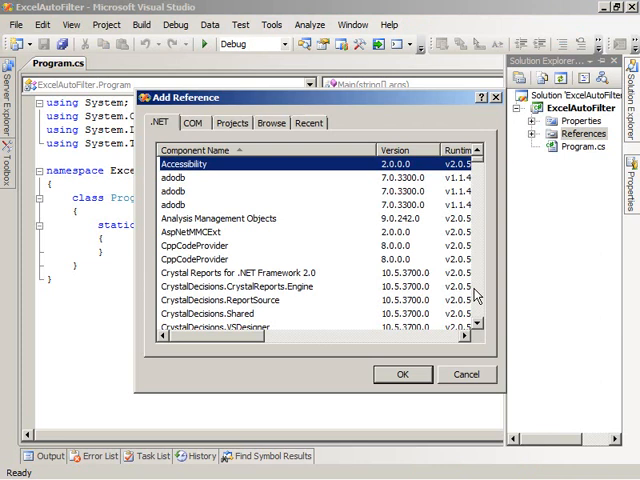
Add the Microsoft.Office.Interop.Excel 12.0.0.0 assembly as a project reference
scroll(down, 3)
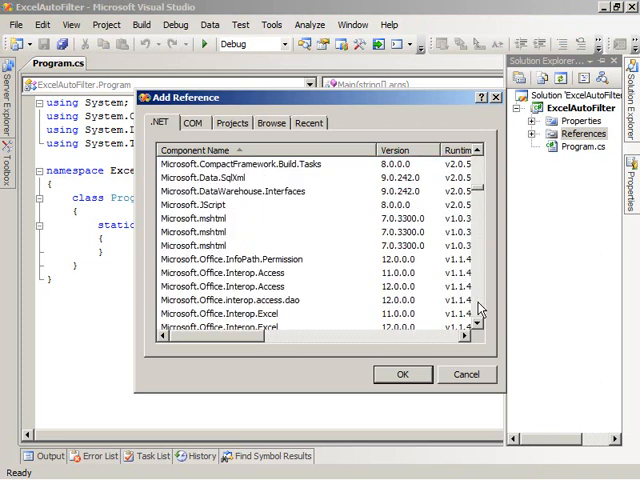
click(250, 300)
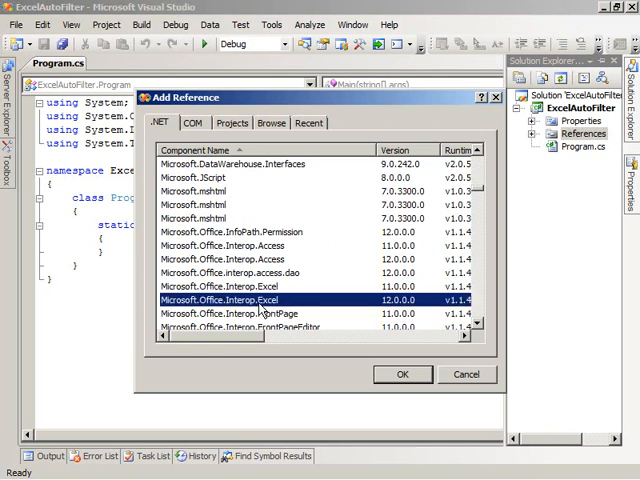
mouse_move(400, 376)
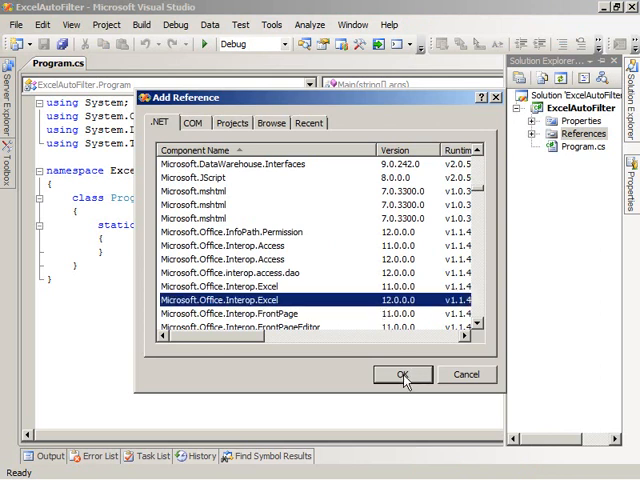
click(400, 374)
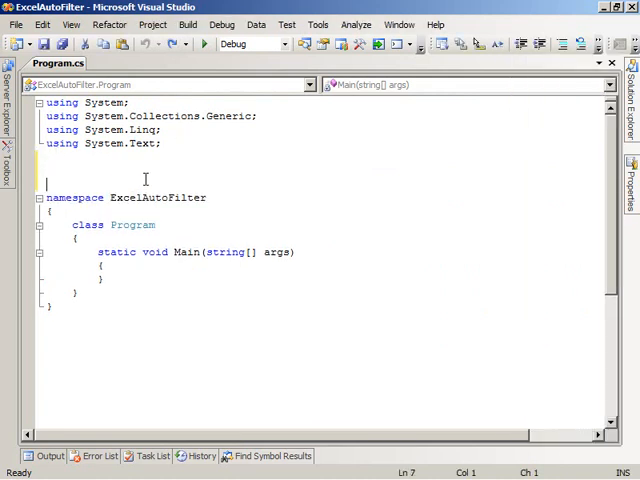
Add a using Microsoft.Office.Interop.Excel; directive at the top of Program.cs
text(using Microsoft.Office.Interop.Excel;)
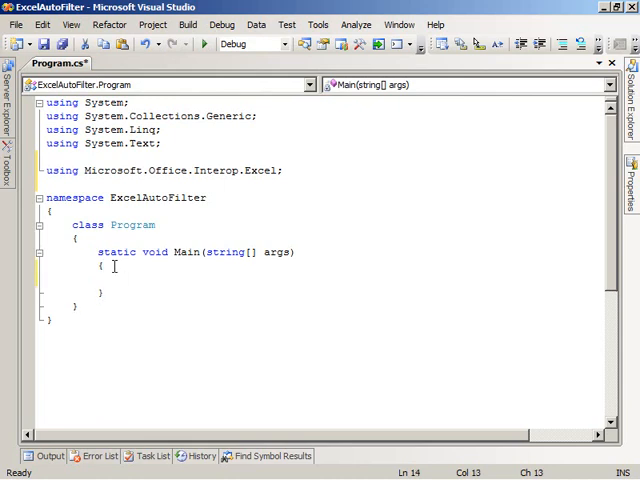
mouse_move(170, 280)
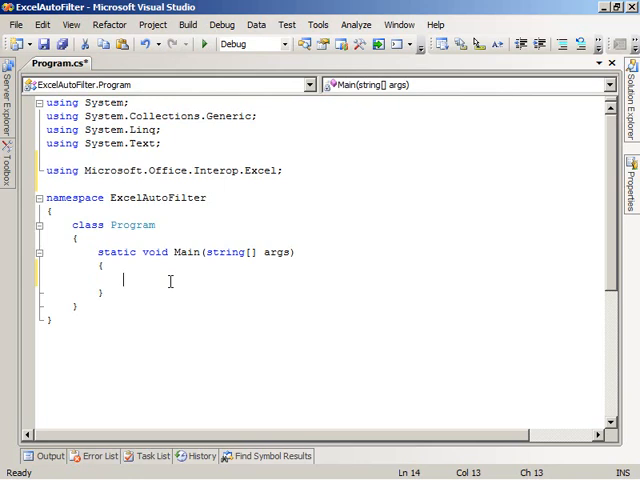
mouse_move(136, 286)
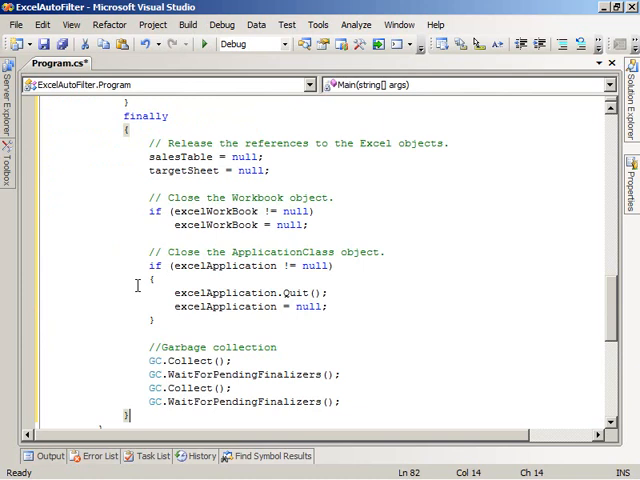
scroll(up, 3)
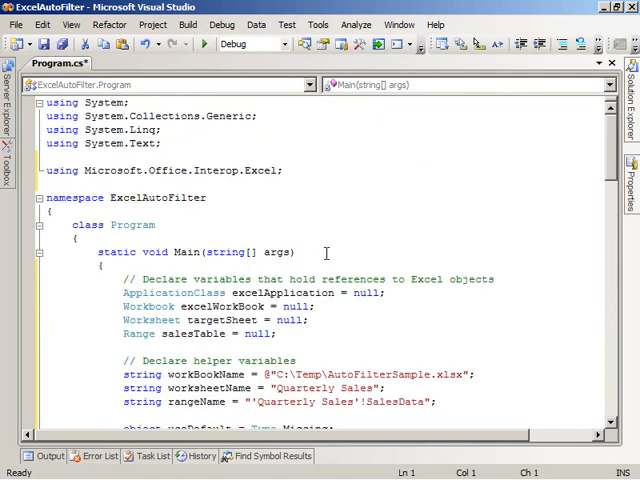
mouse_move(370, 326)
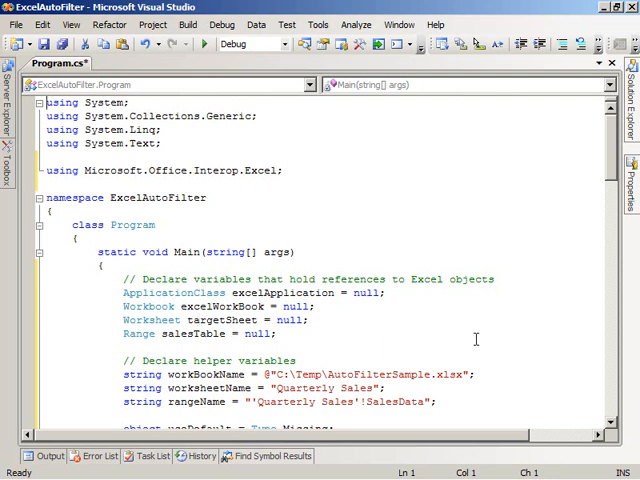
scroll(down, 3)
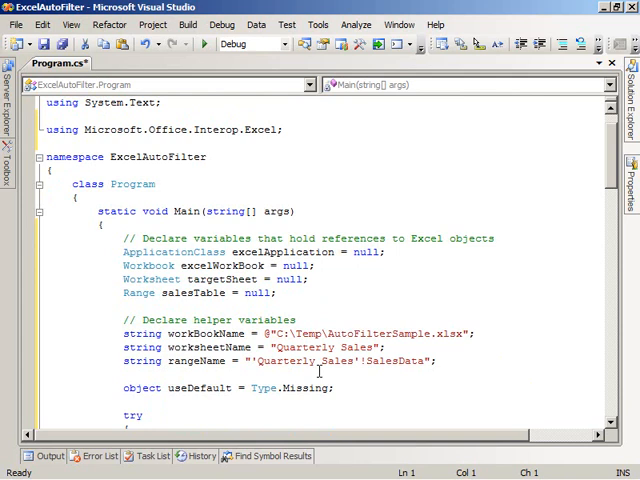
scroll(down, 3)
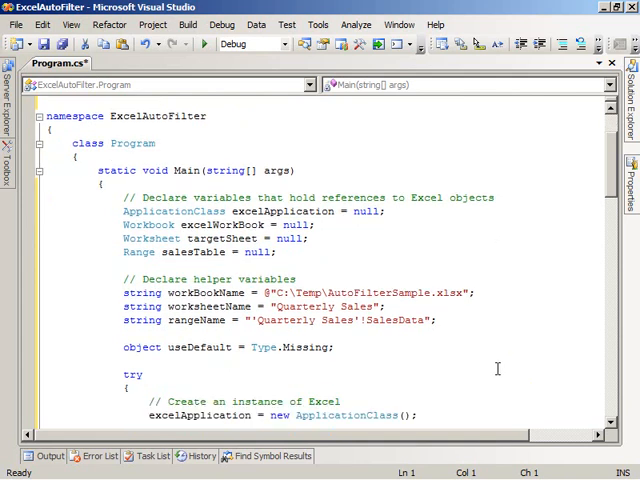
scroll(down, 3)
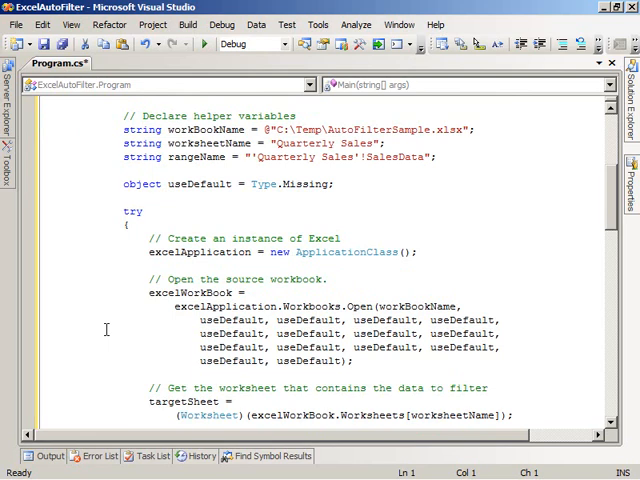
scroll(down, 3)
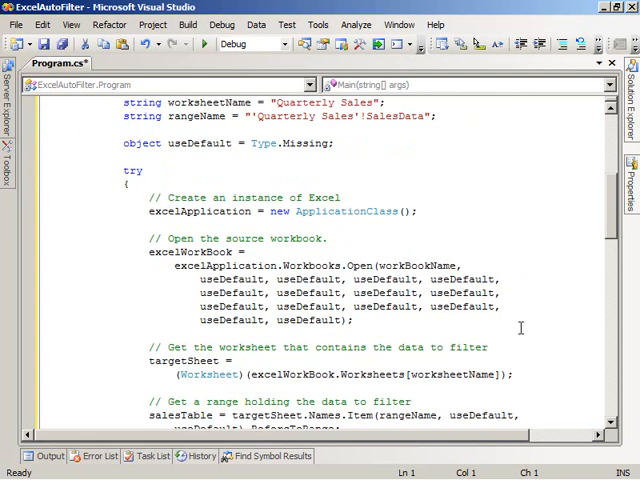
scroll(down, 3)
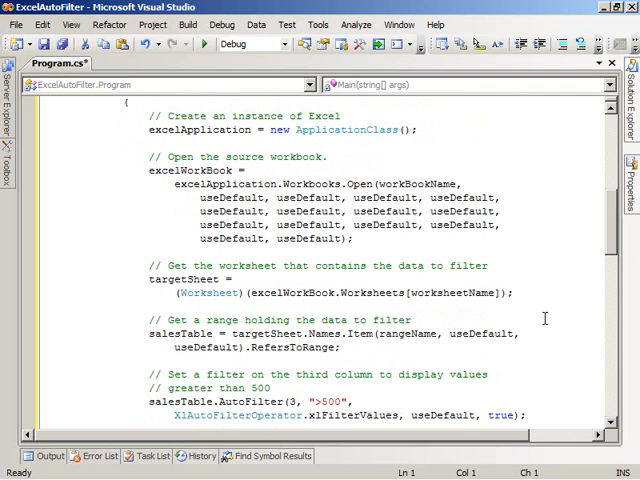
mouse_move(556, 304)
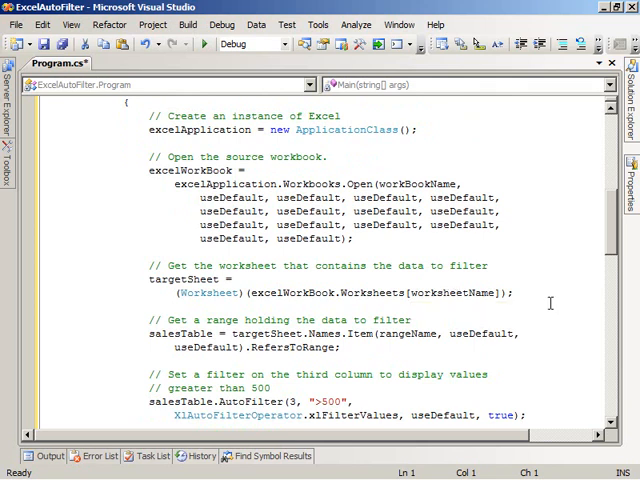
scroll(down, 3)
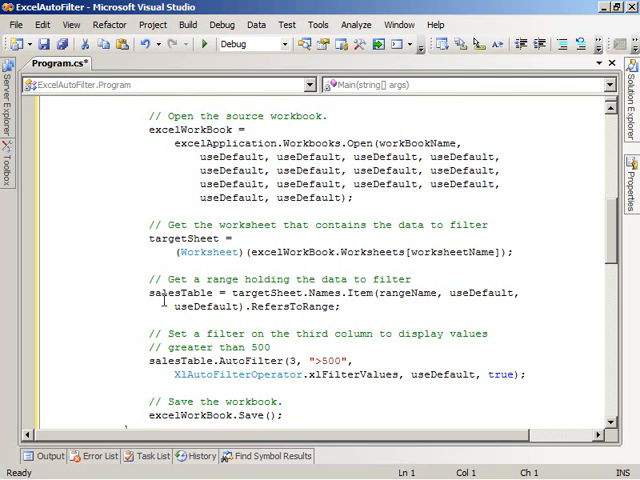
scroll(down, 3)
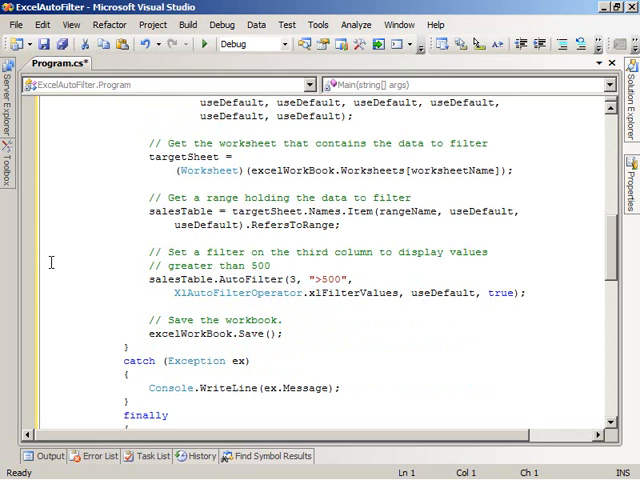
mouse_move(308, 356)
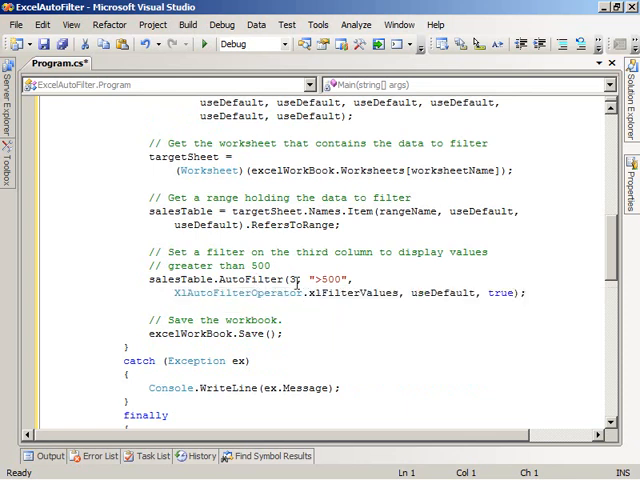
mouse_move(292, 280)
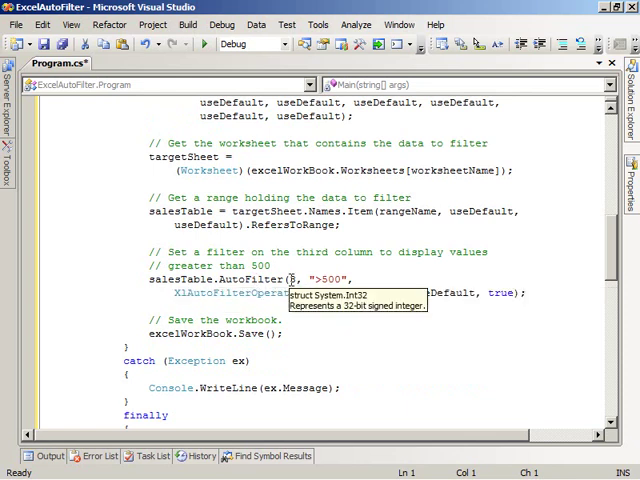
mouse_move(356, 352)
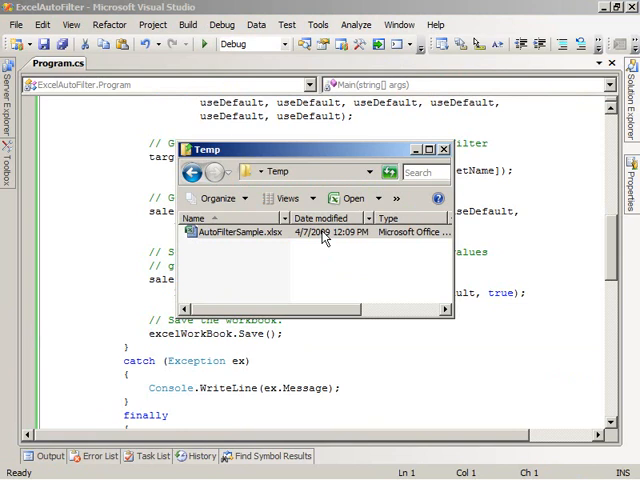
mouse_move(244, 232)
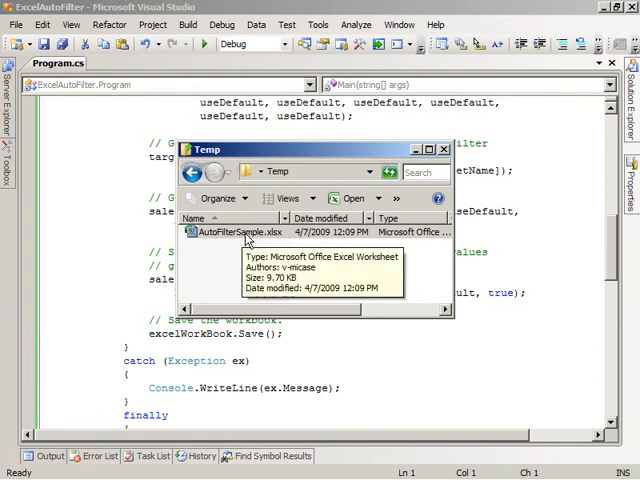
Reopen AutoFilterSample.xlsx in Excel to check the filtered Quarterly Sales result
double_click(252, 232)
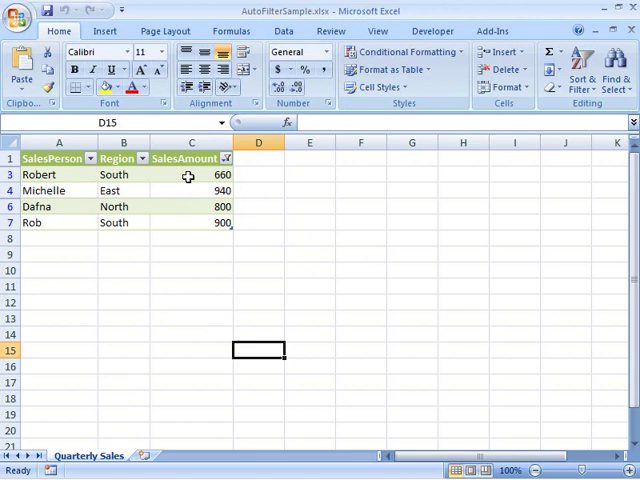
mouse_move(260, 180)
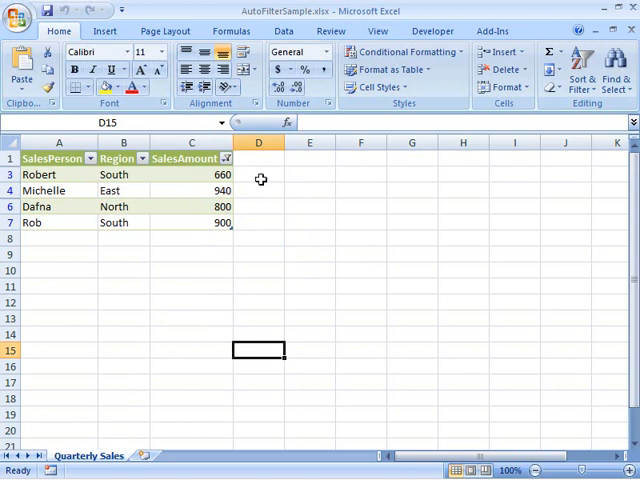
mouse_move(238, 176)
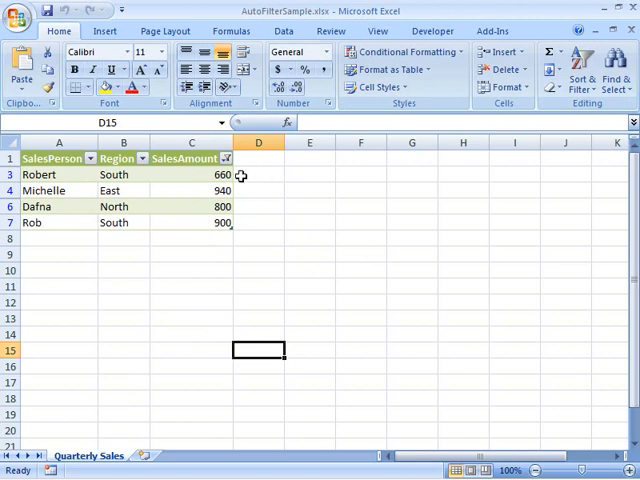
click(226, 158)
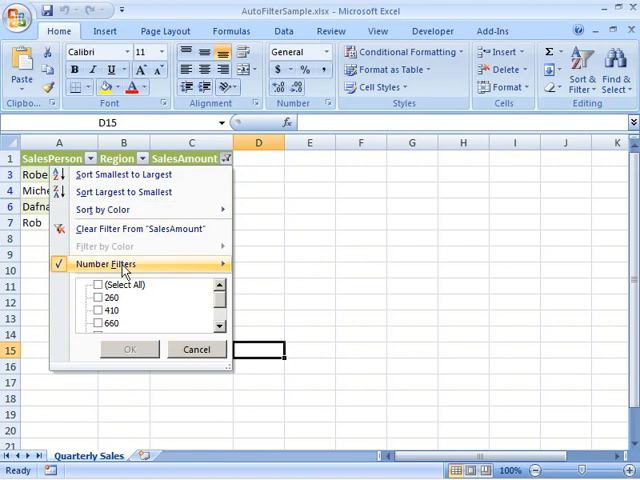
Show the SalesAmount Number Filters Greater Than rule, 'is greater than 500'
click(104, 264)
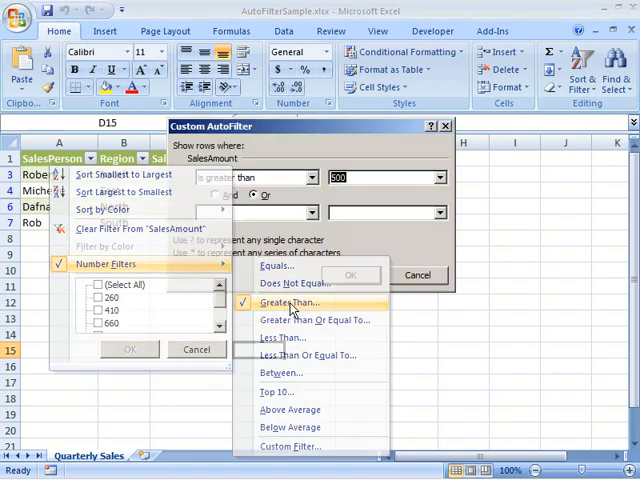
click(292, 302)
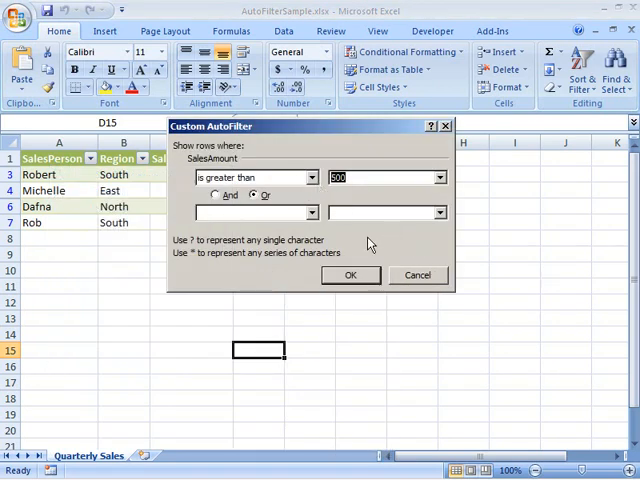
mouse_move(380, 246)
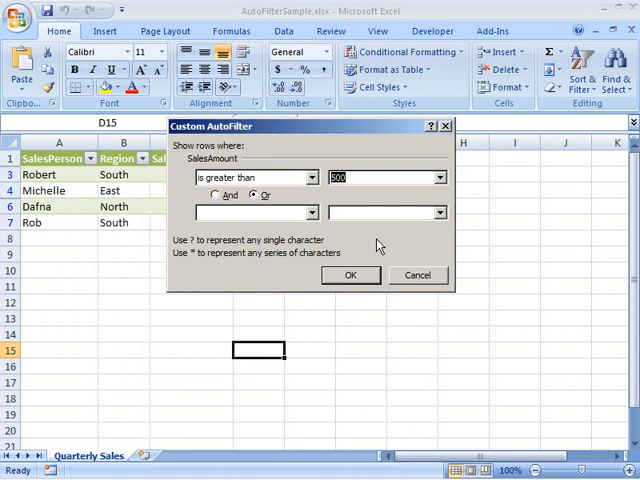
mouse_move(412, 360)
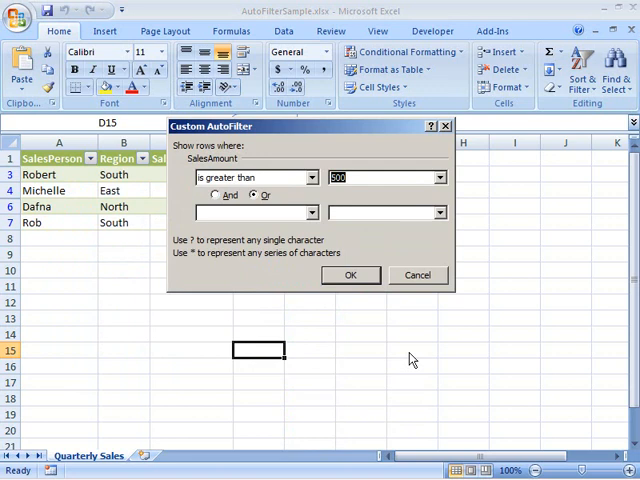
mouse_move(380, 304)
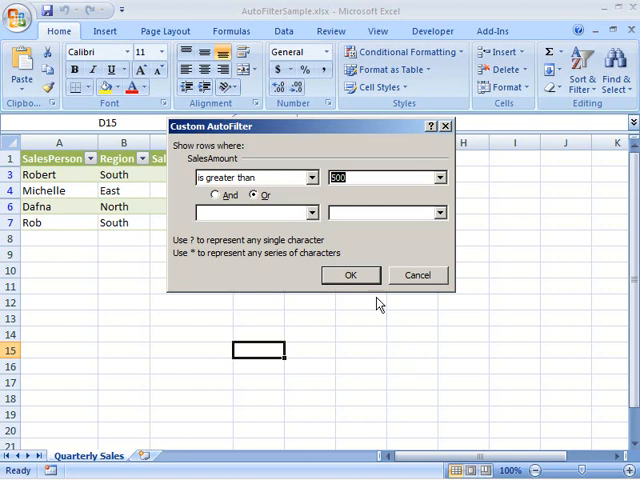